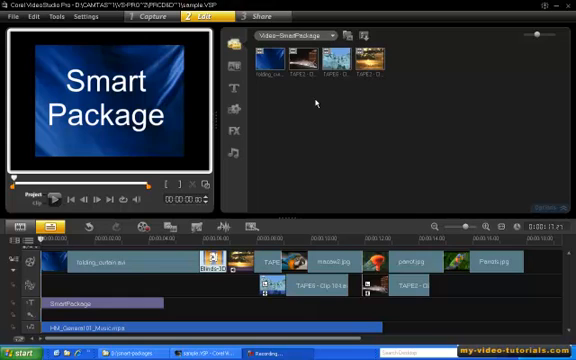
mouse_move(218, 292)
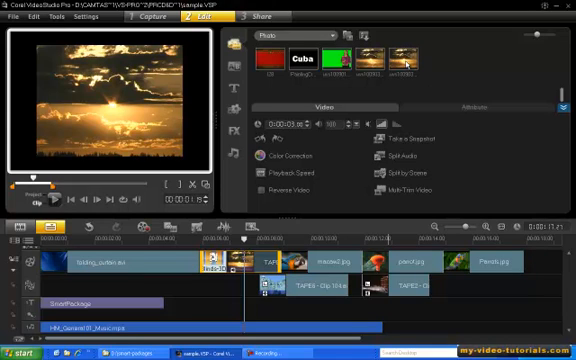
mouse_move(404, 62)
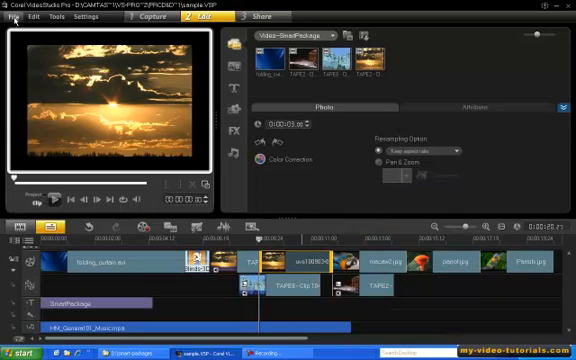
Start Smart Package from the File menu and browse for a destination folder.
left_click(14, 16)
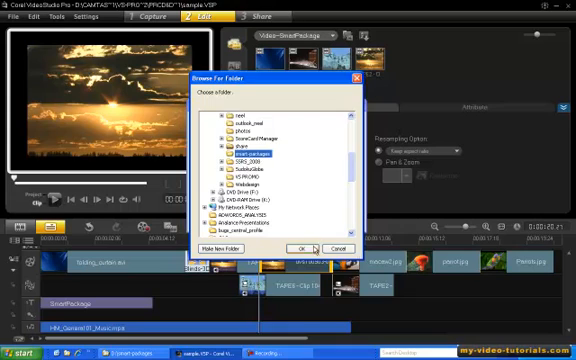
Confirm the chosen destination folder for the Smart Package.
left_click(302, 248)
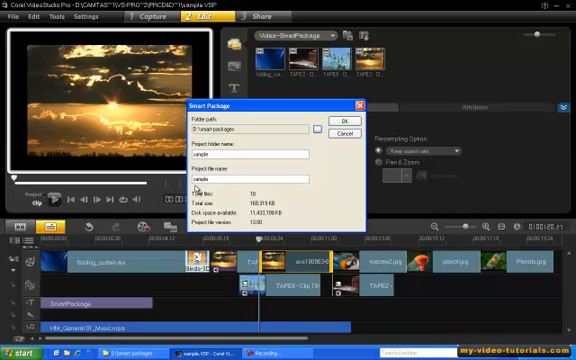
mouse_move(258, 198)
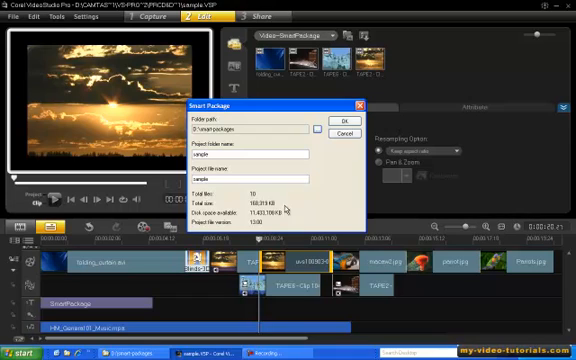
mouse_move(284, 208)
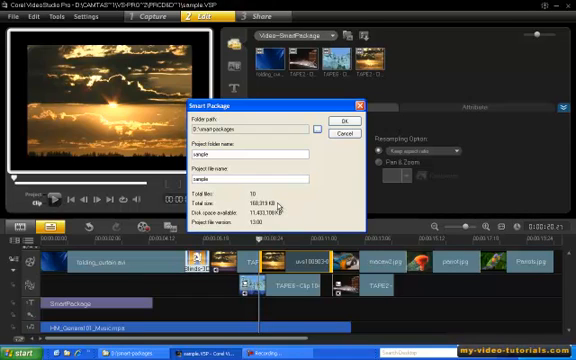
mouse_move(280, 204)
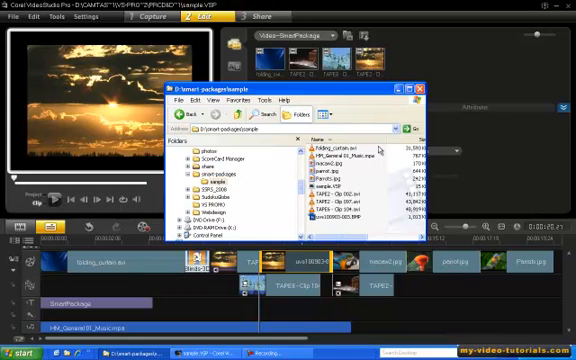
mouse_move(382, 158)
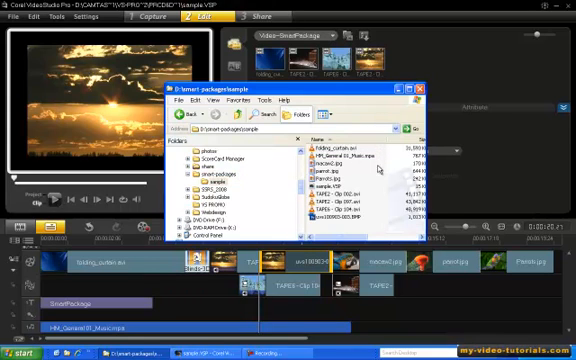